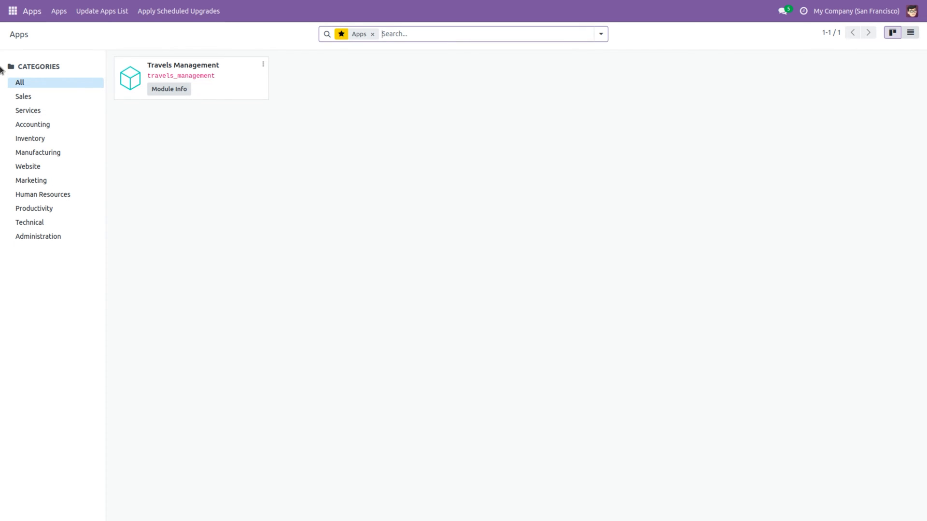
Step: Open the Travels Management app from the app switcher and open booking T0001
click(11, 10)
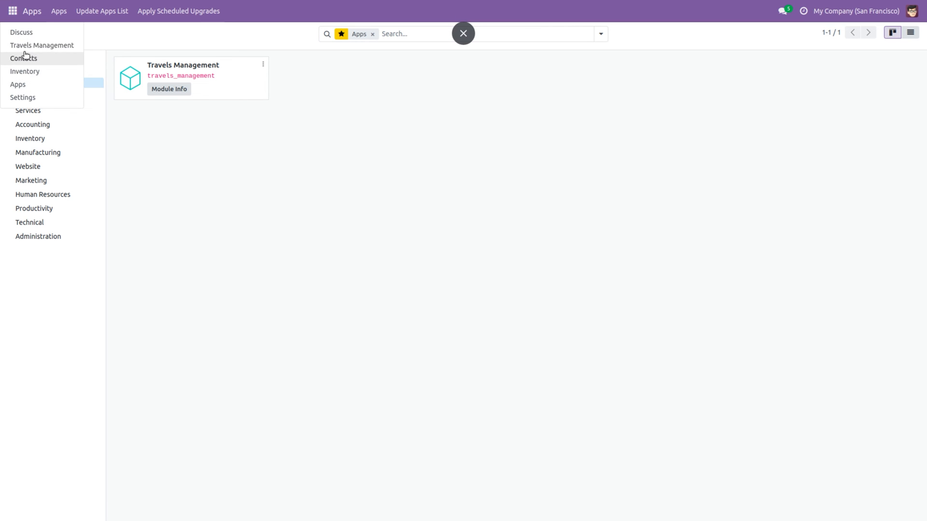
click(42, 46)
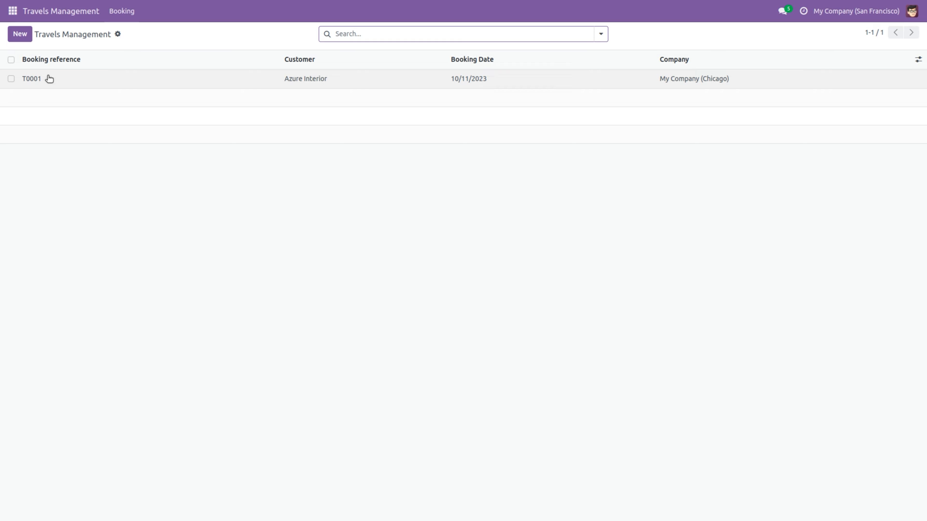
click(31, 78)
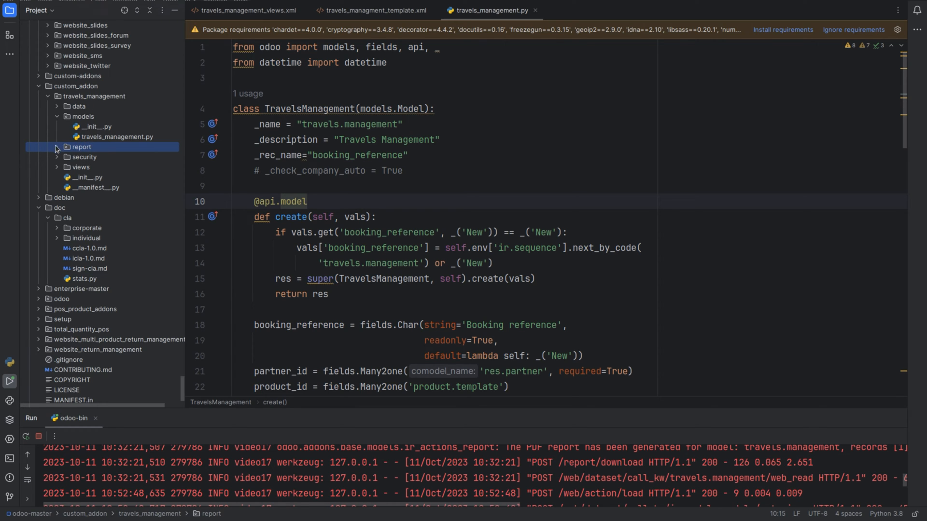
Step: Expand the module's report folder in the Project tree to reach travels_management_views.xml
click(56, 147)
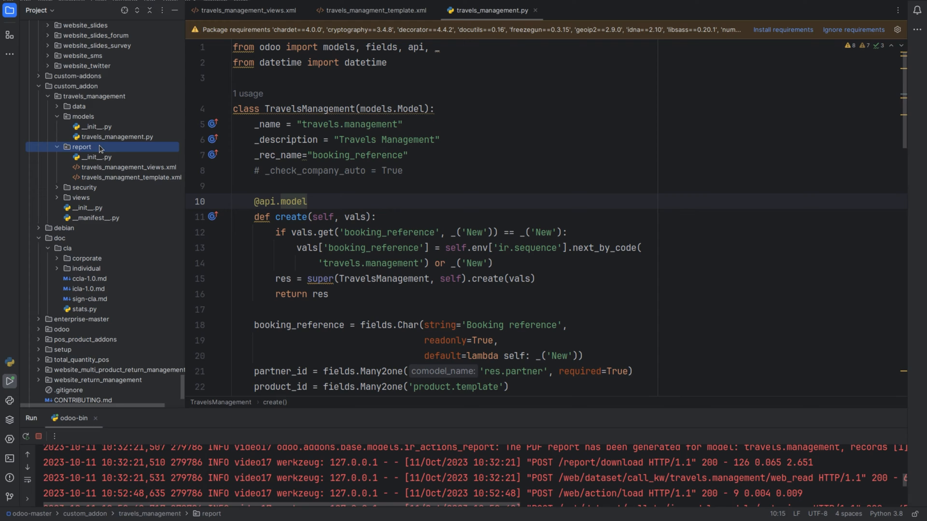
mouse_move(99, 149)
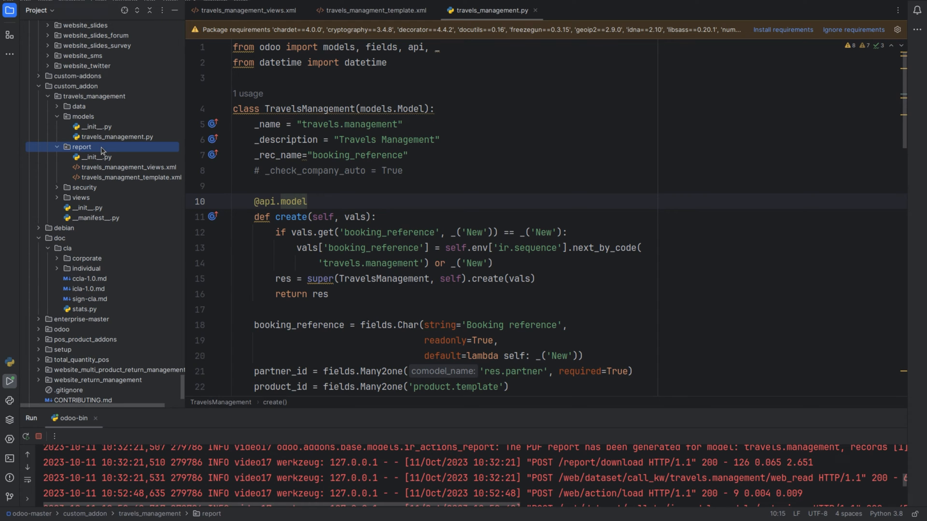
click(127, 168)
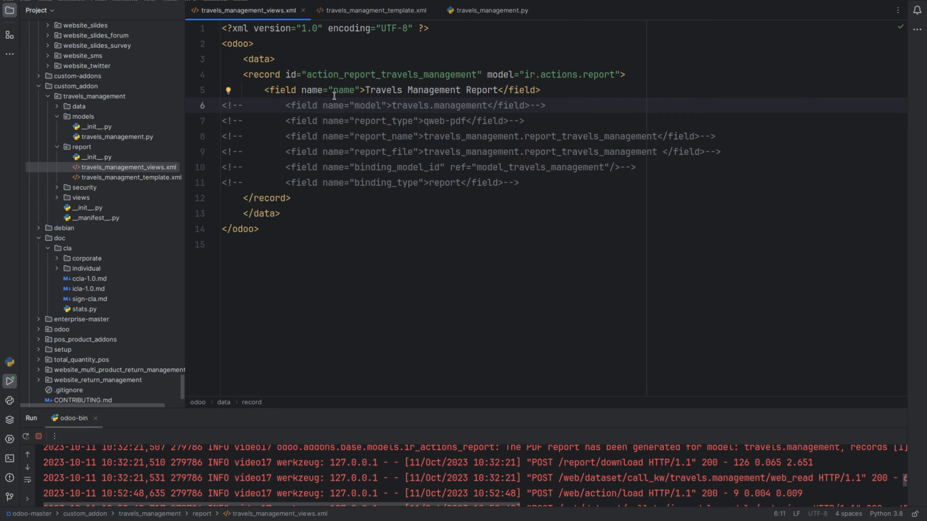
mouse_move(493, 93)
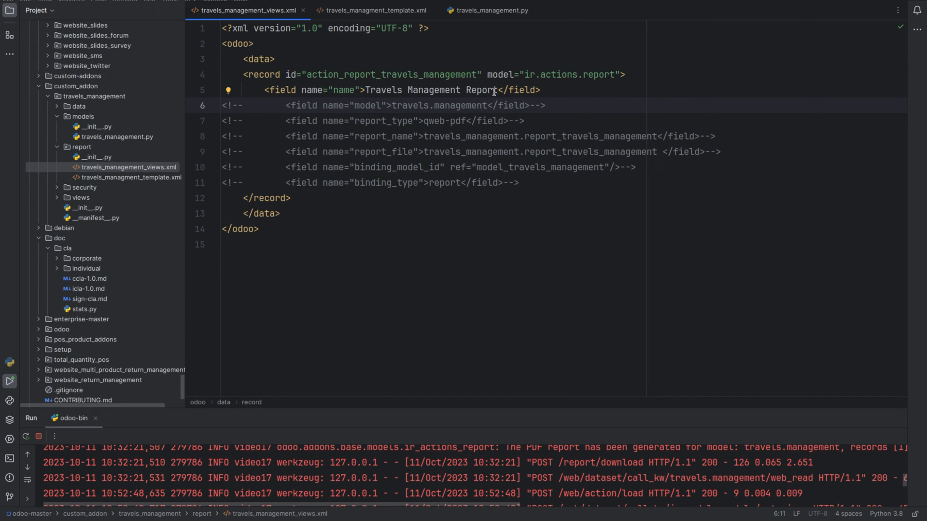
Step: Uncomment model, report_type, report_name, report_file, binding_model_id and binding_type on the ir.actions.report record
click(566, 107)
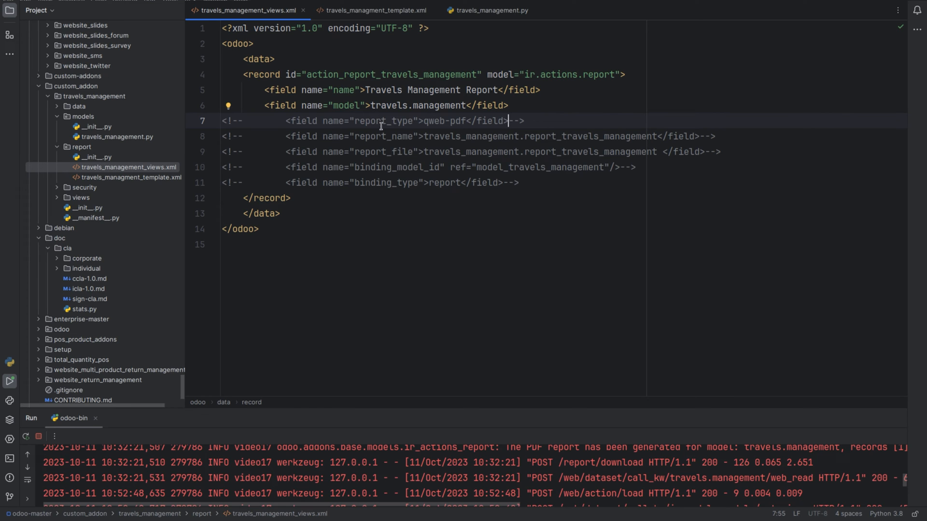
mouse_move(397, 136)
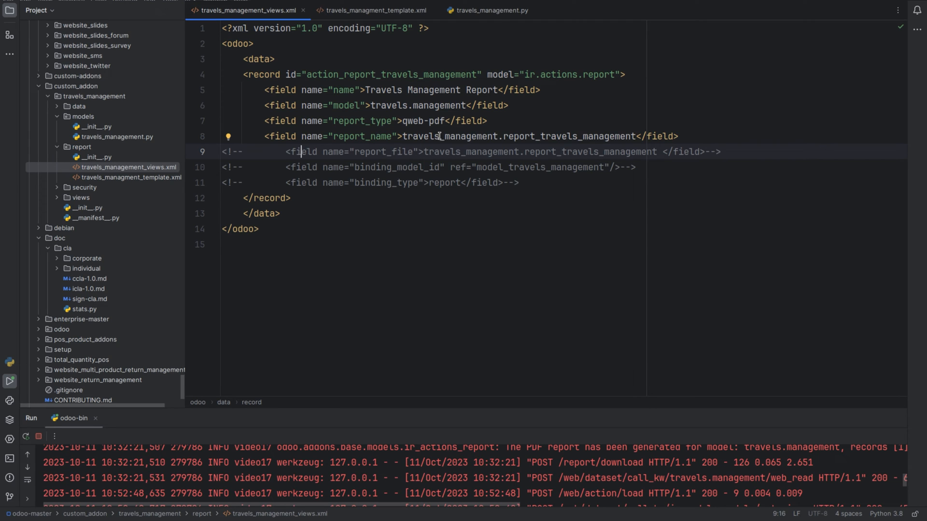
double_click(450, 136)
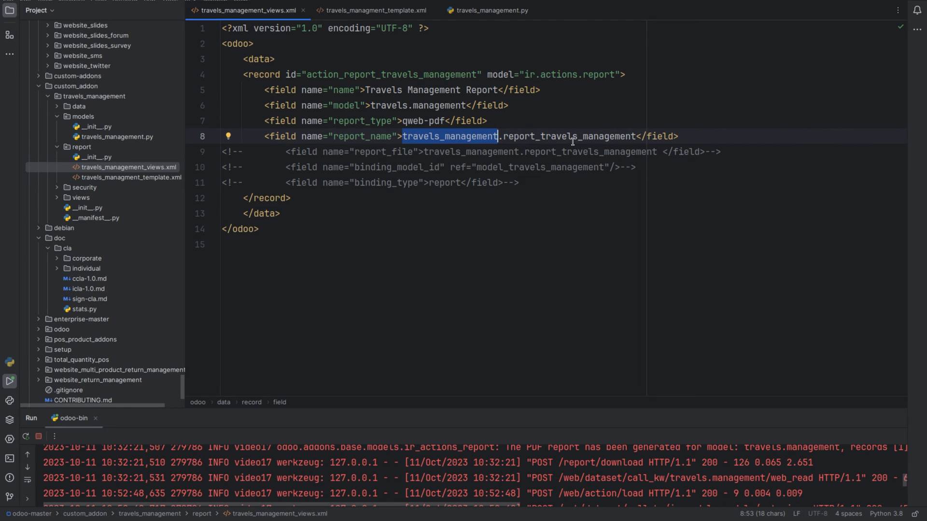
double_click(569, 136)
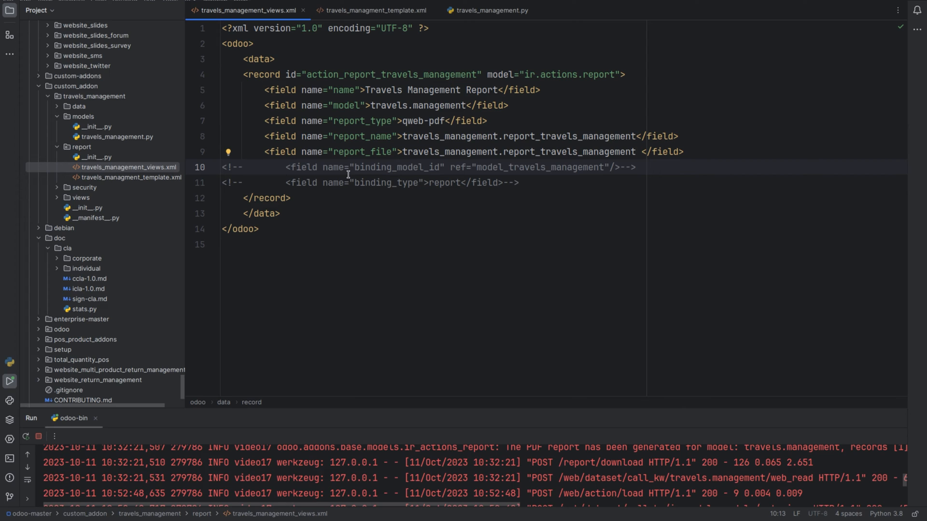
click(285, 168)
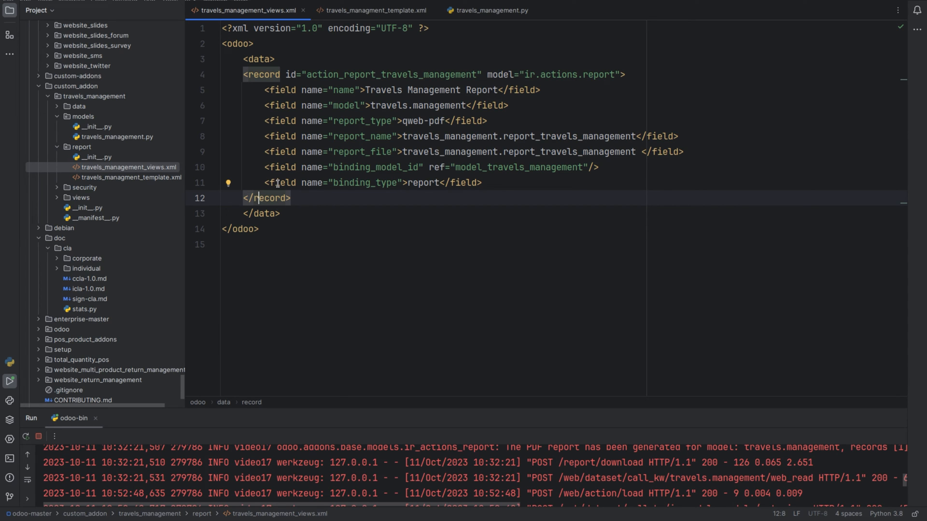
double_click(423, 183)
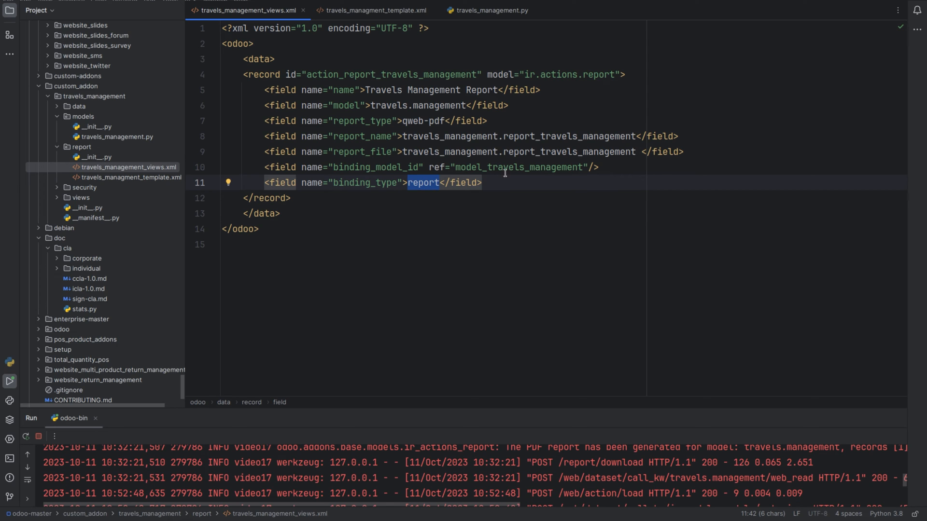
click(482, 183)
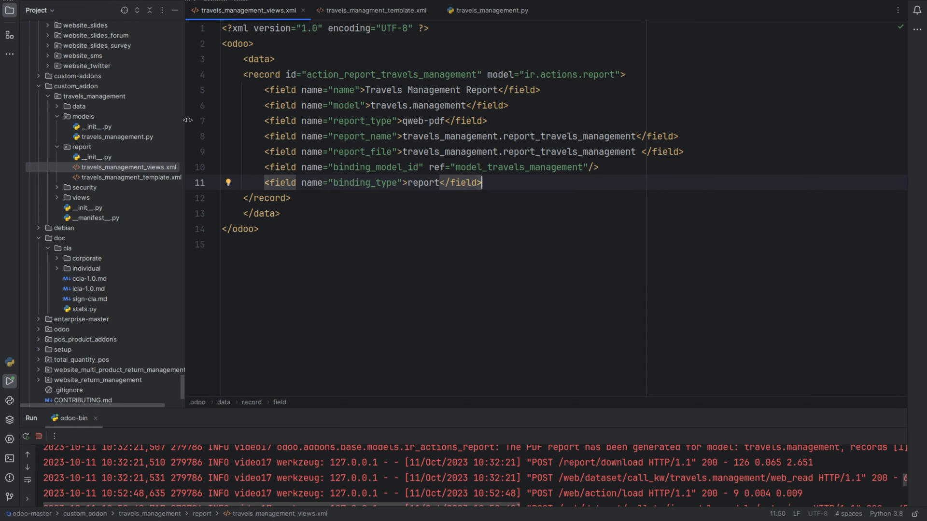
mouse_move(114, 181)
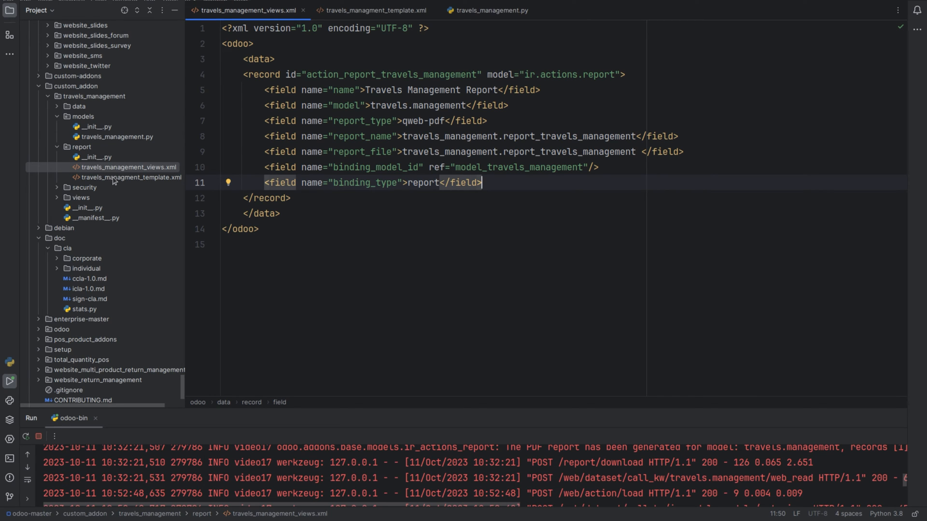
click(130, 177)
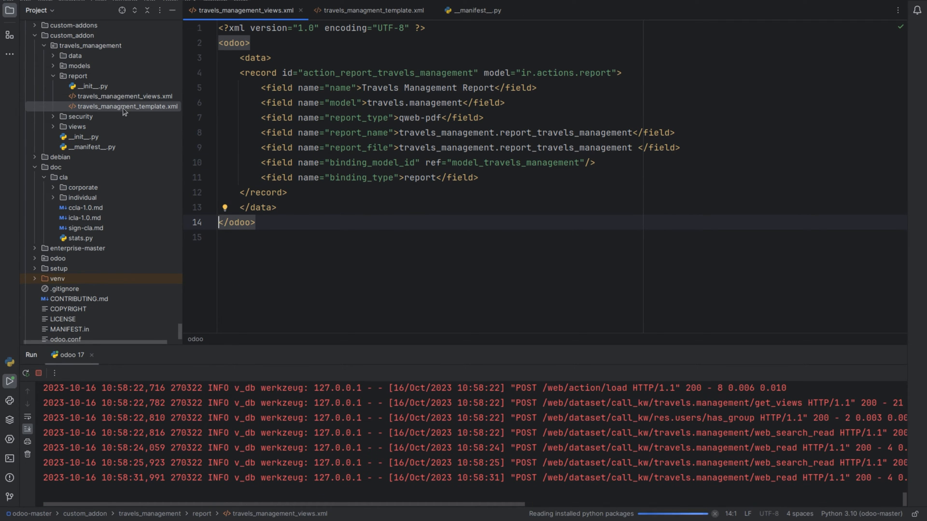
Step: Check the template id report_travels_management against the report action's report_name
click(373, 10)
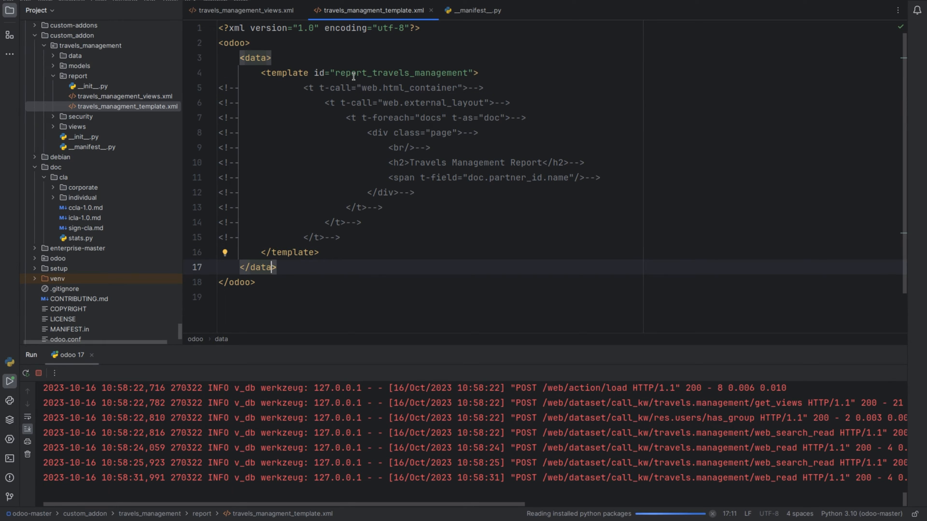
double_click(402, 73)
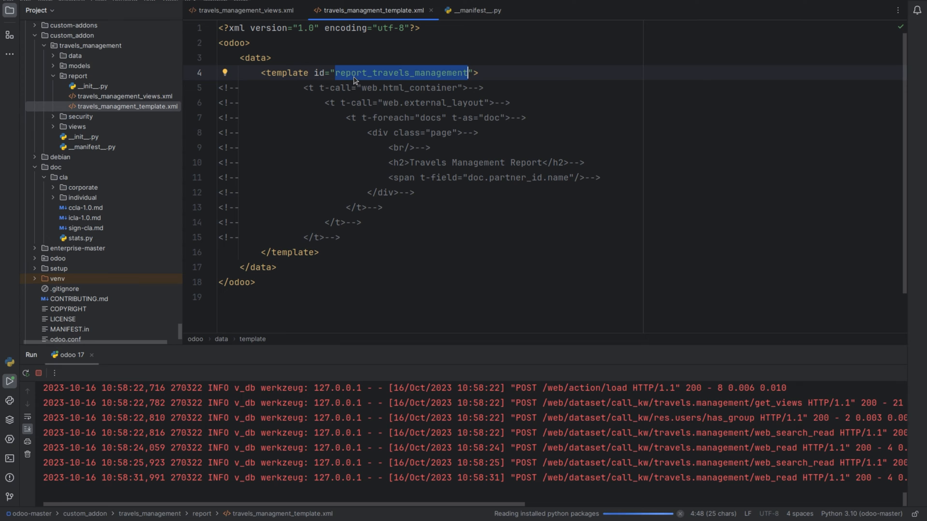
click(245, 10)
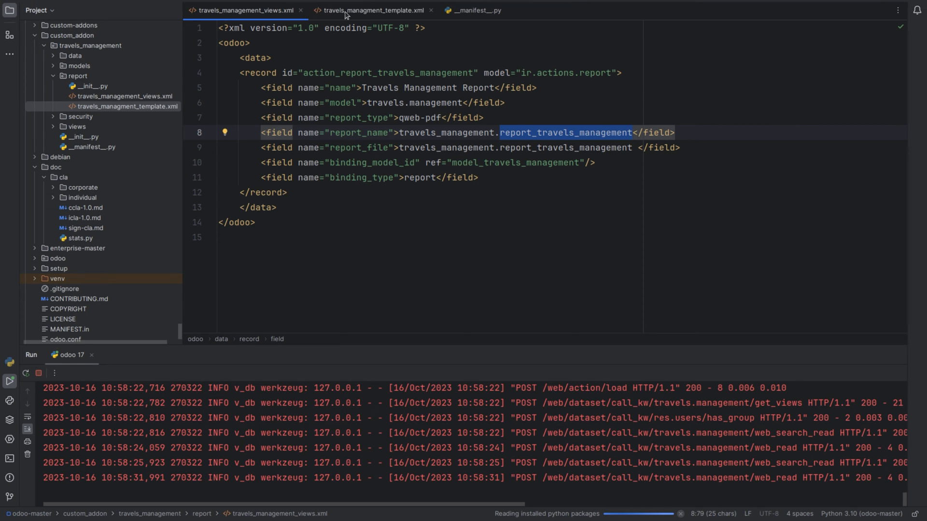
click(372, 10)
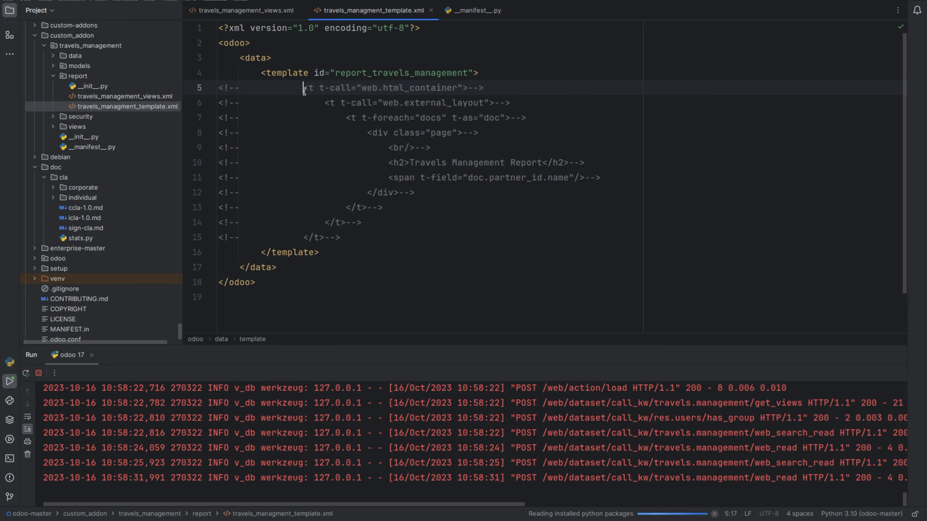
Step: Uncomment the t-call web.html_container and web.external_layout wrappers in the template
click(331, 102)
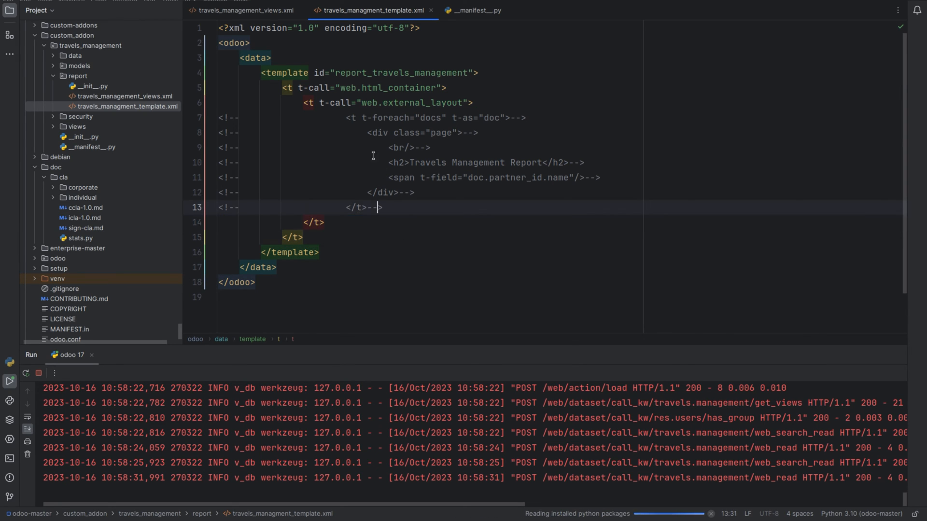
scroll(down, 3)
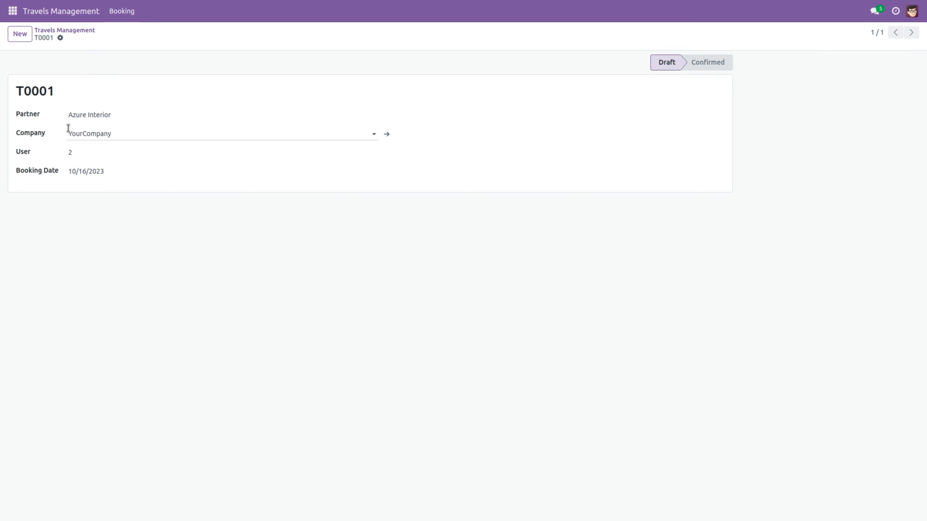
Step: Show the gear action menu for booking T0001
click(60, 37)
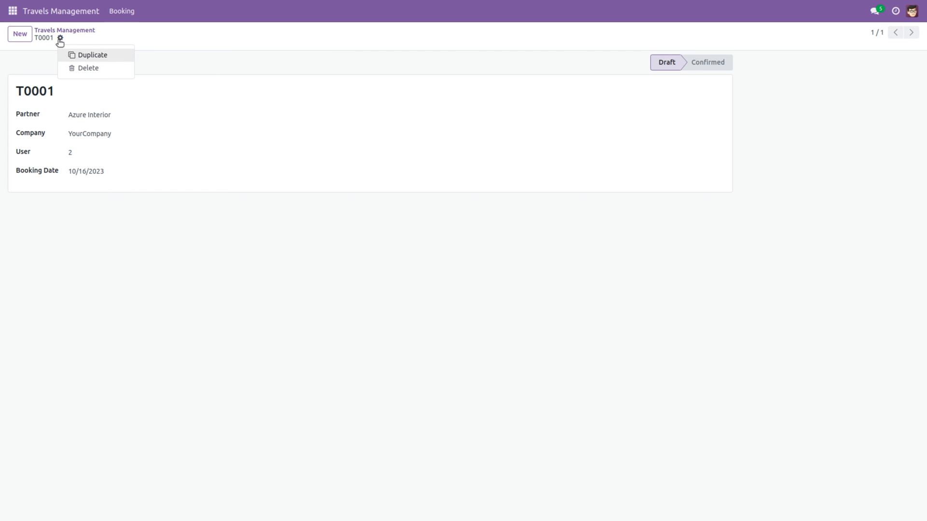
mouse_move(268, 89)
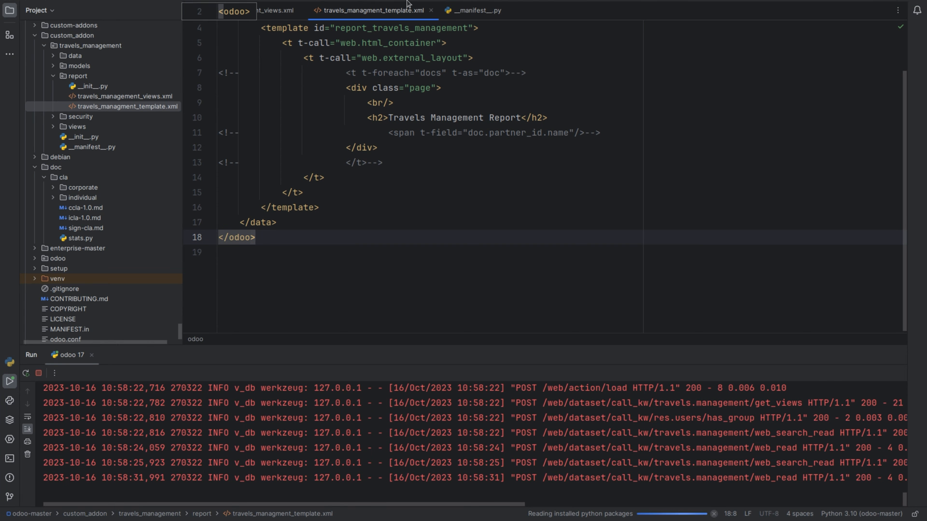
Step: Comment out the t-foreach loop and doc.partner_id.name span so only the heading prints
click(477, 10)
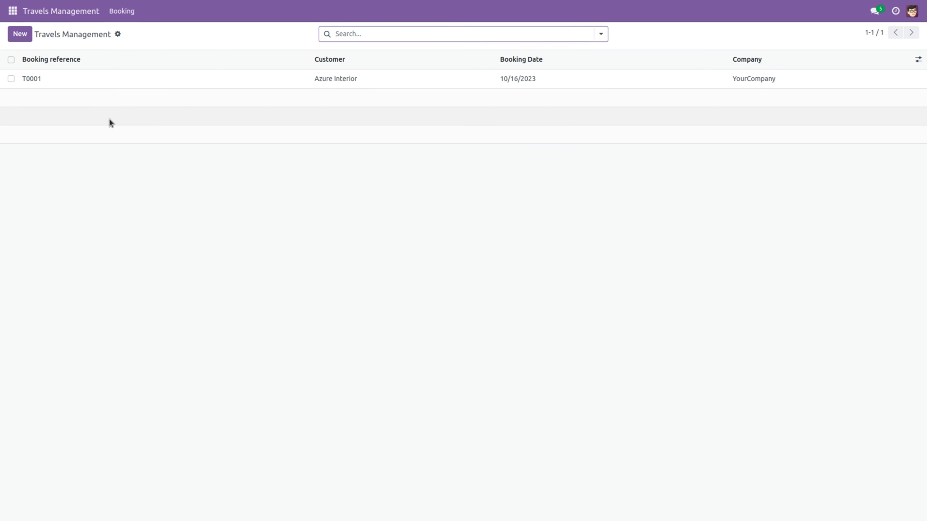
Step: Print the Travels Management Report PDF showing only the company header and report heading
click(32, 79)
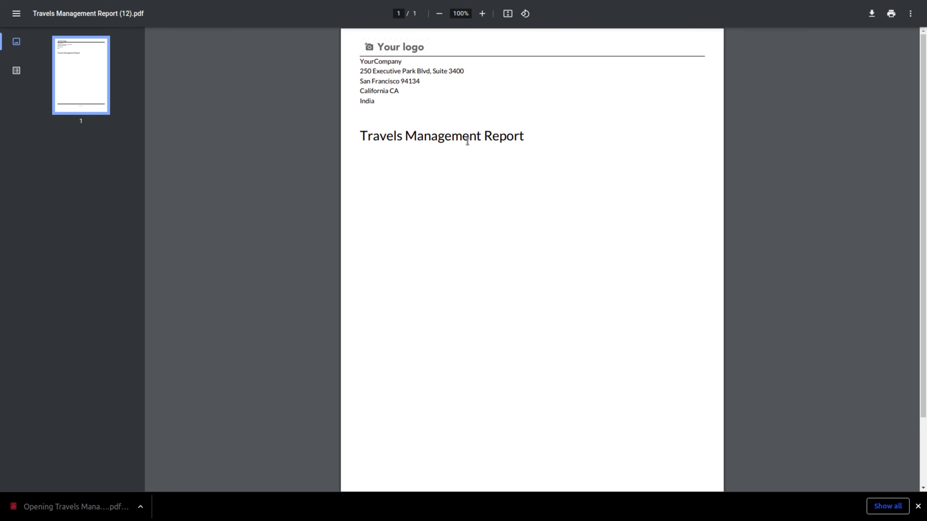
double_click(443, 135)
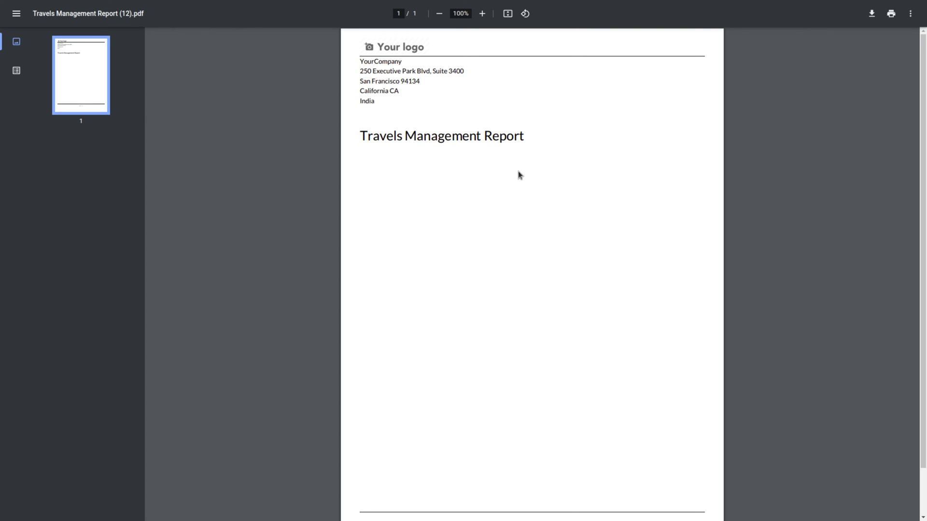
mouse_move(467, 35)
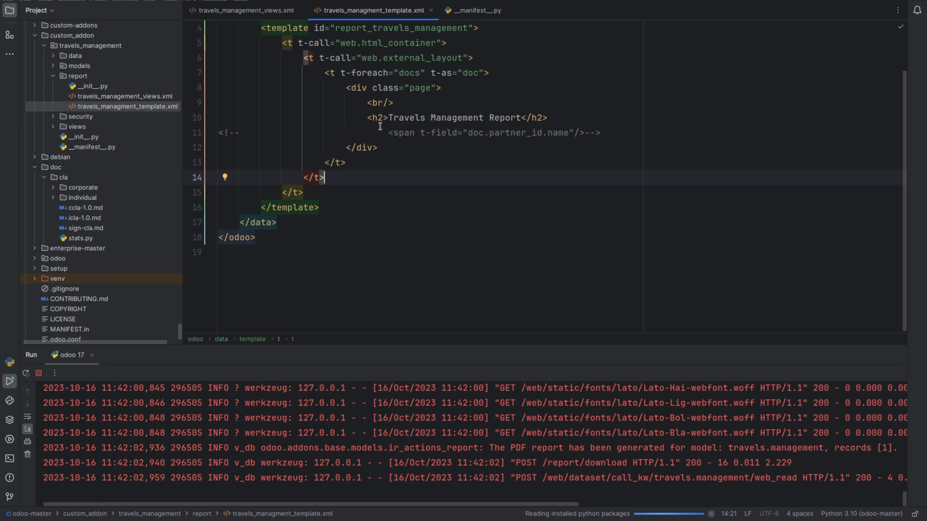
mouse_move(389, 136)
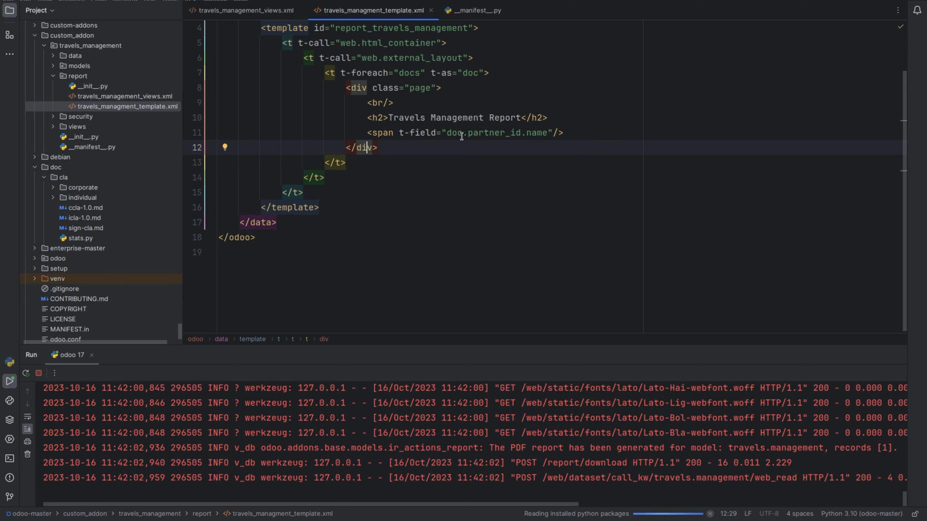
mouse_move(523, 128)
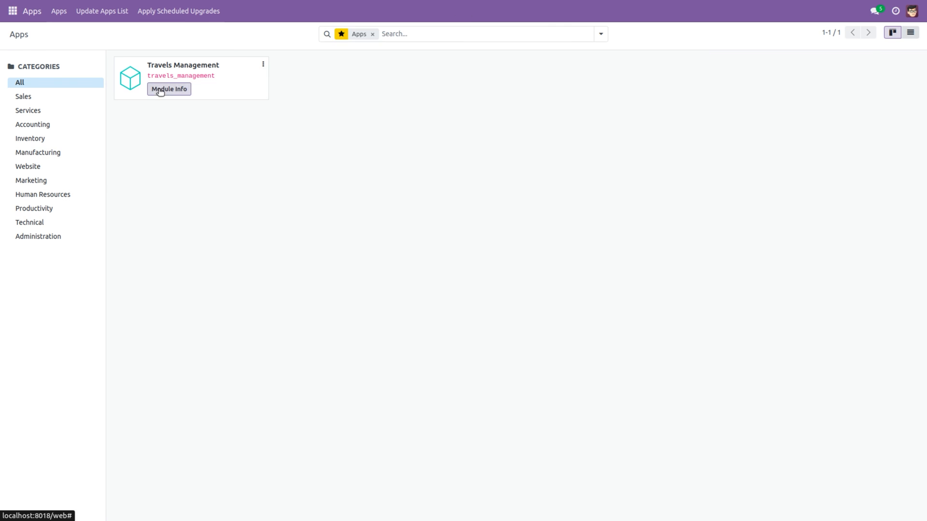
Step: Return to the Travels Management app from the apps list
click(875, 11)
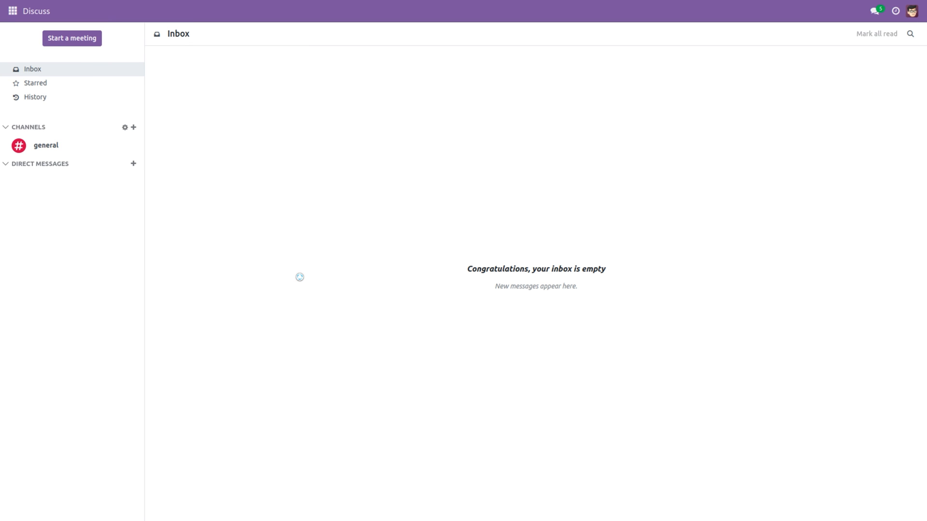
click(11, 11)
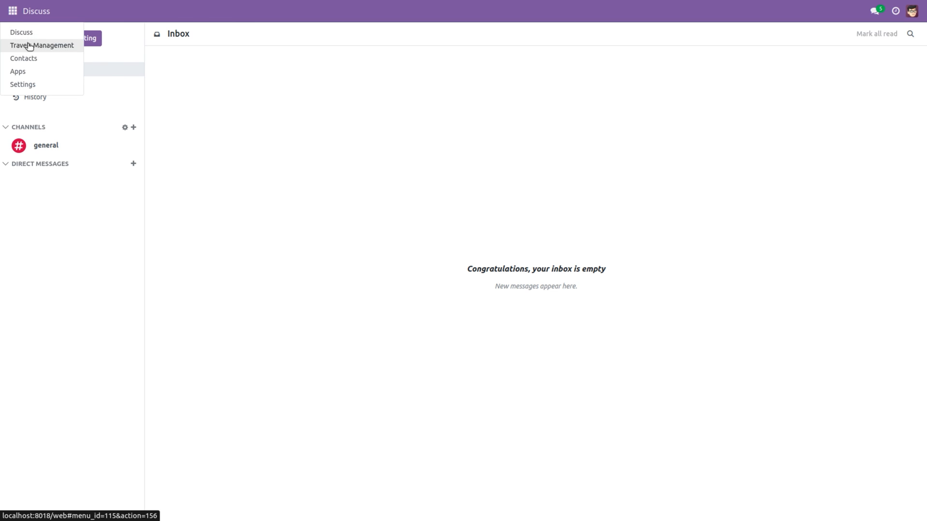
click(42, 46)
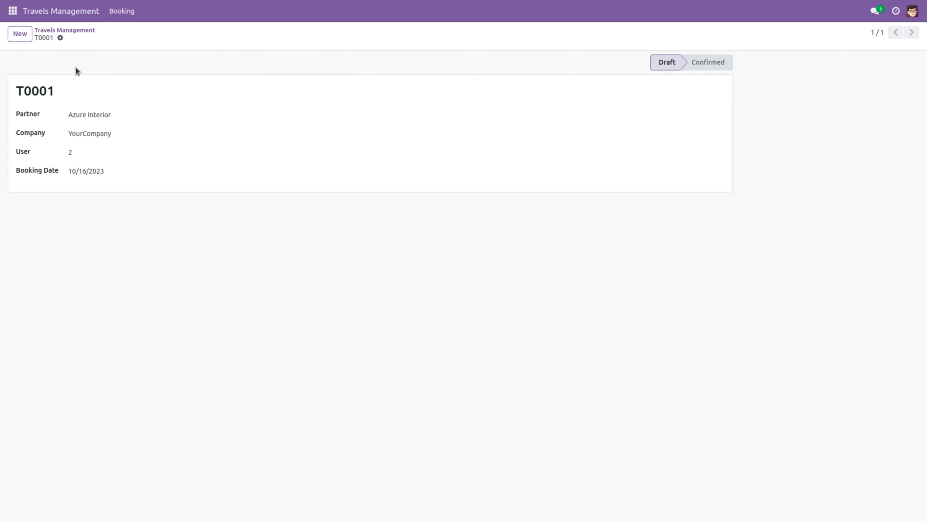
Step: Print T0001's Travels Management Report and view the PDF showing customer Azure Interior
click(60, 37)
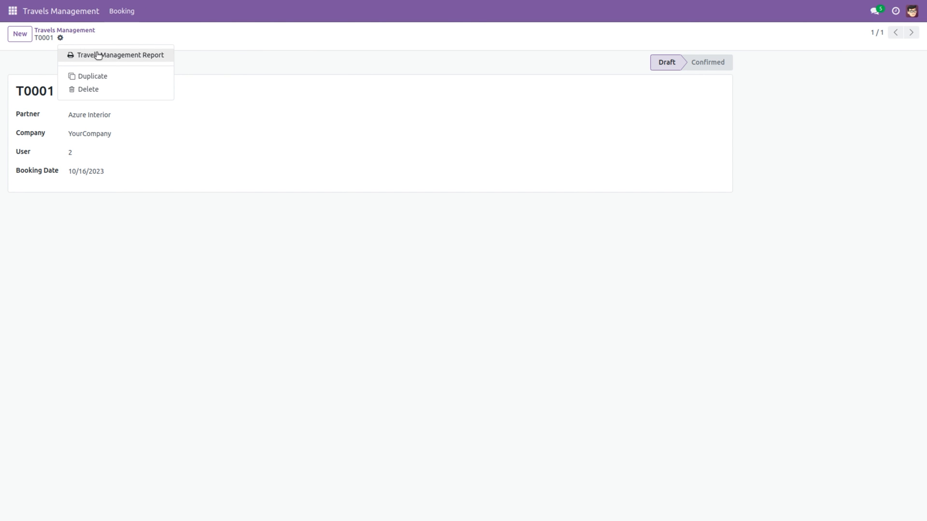
click(122, 55)
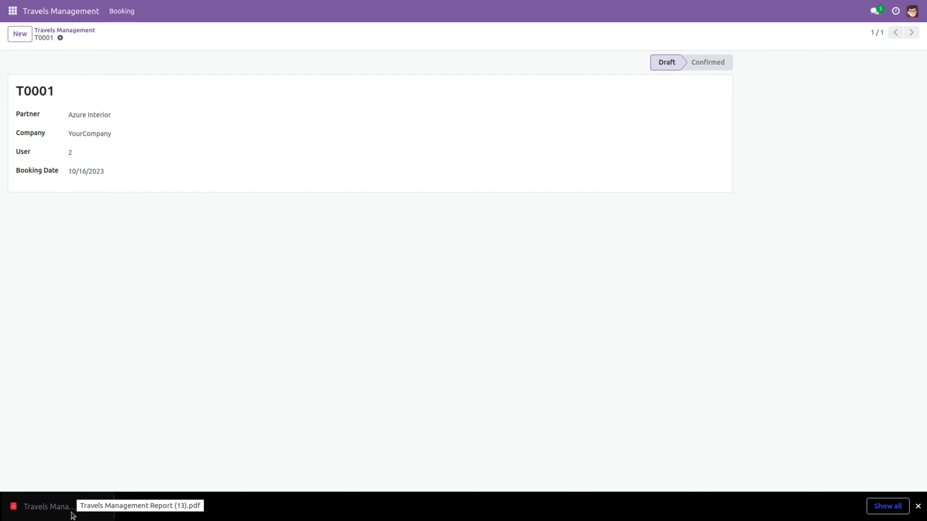
click(47, 507)
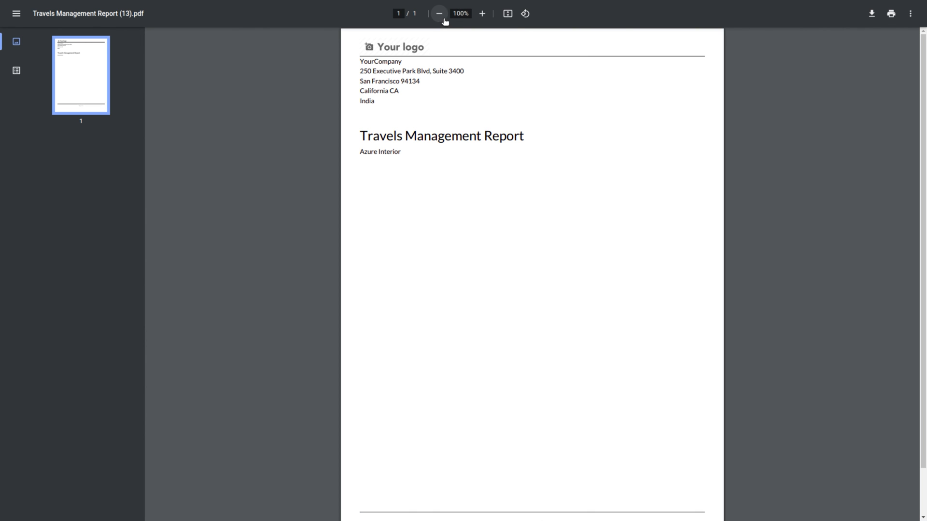
mouse_move(446, 51)
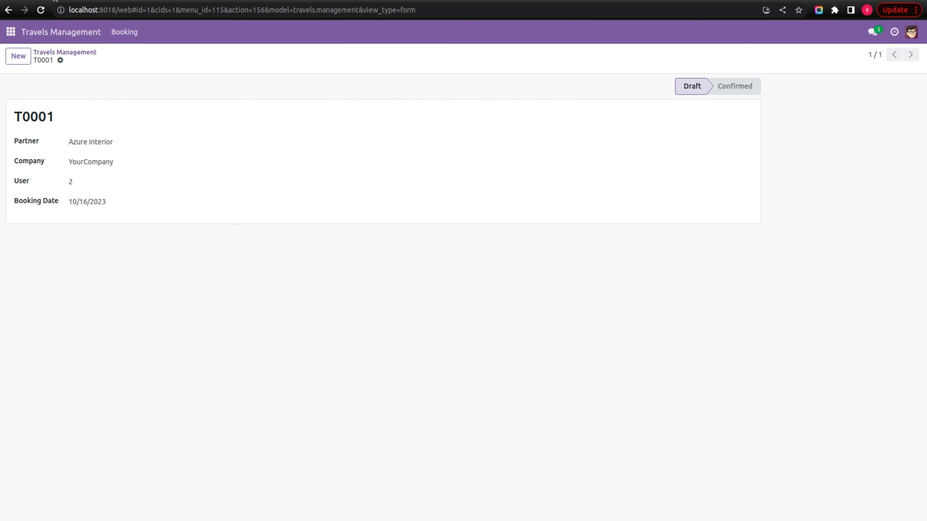
Step: From the bookings list in full screen, tick T0001 and print its Travels Management Report
key(F11)
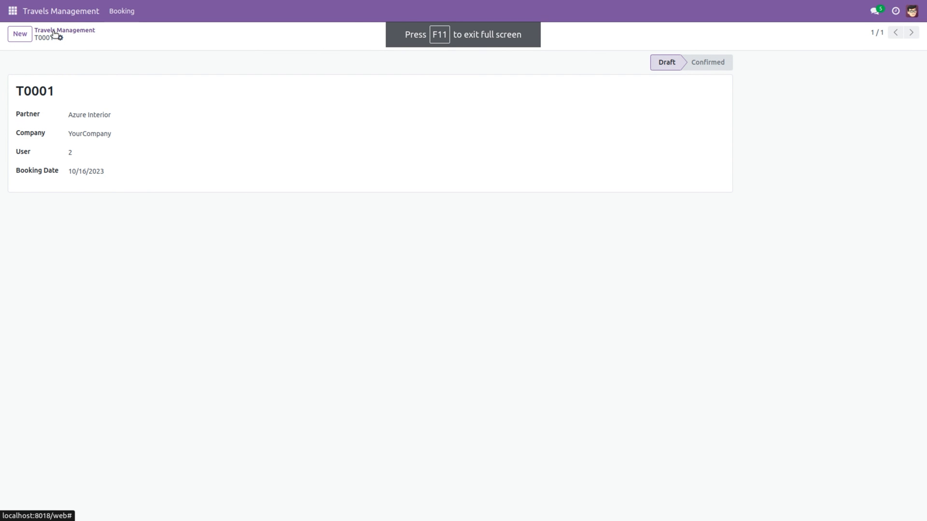
click(65, 30)
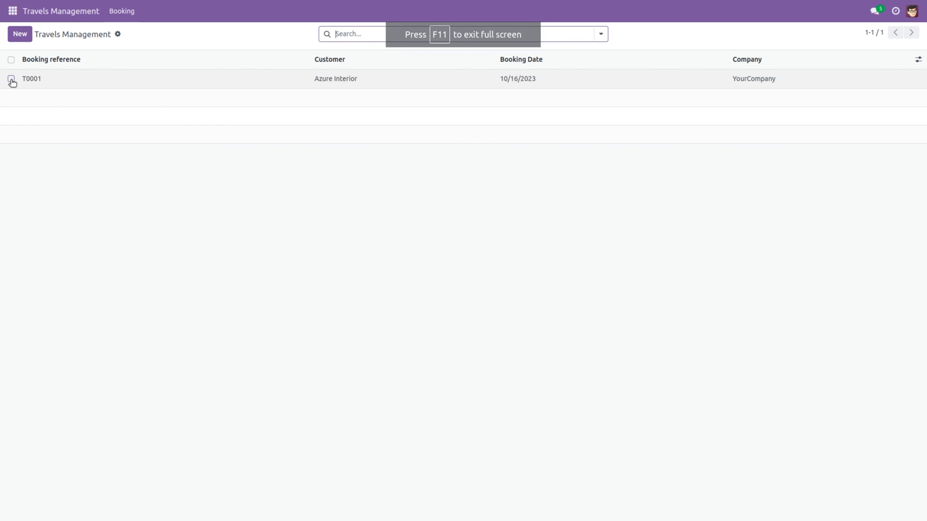
click(10, 79)
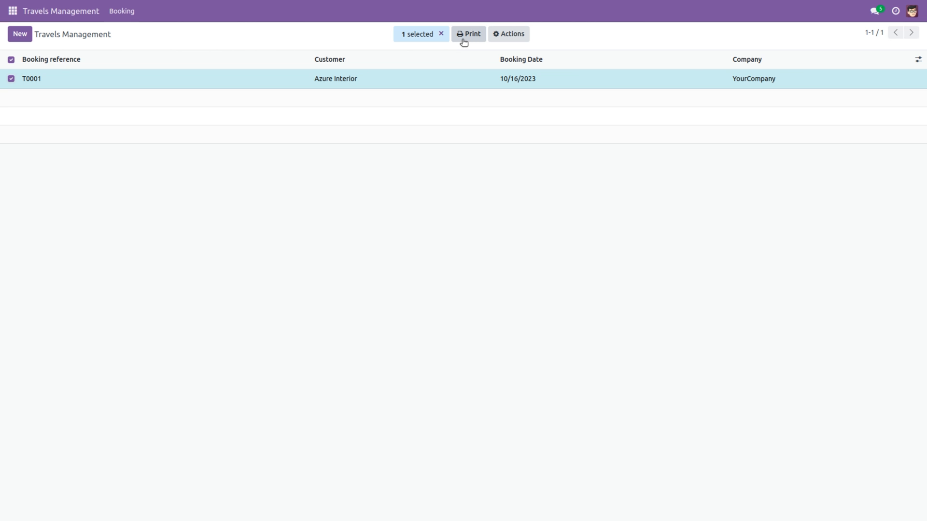
click(469, 34)
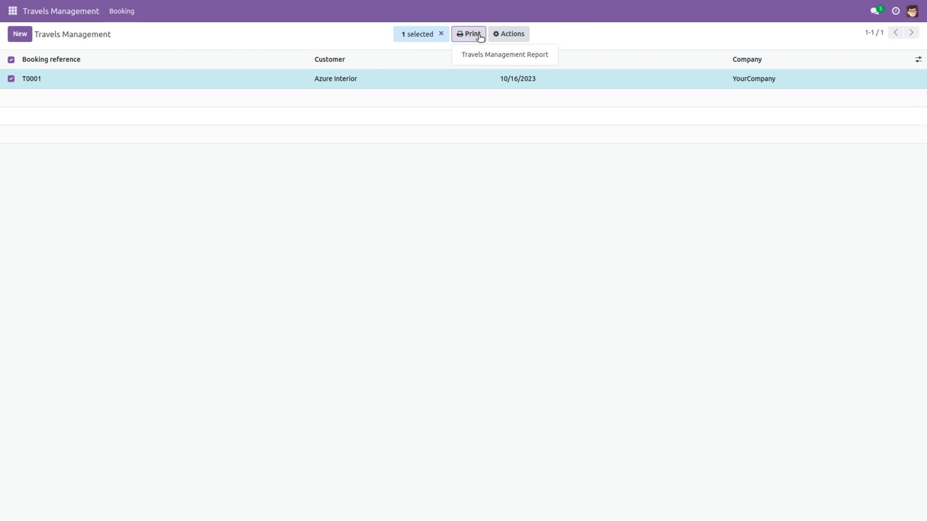
click(503, 55)
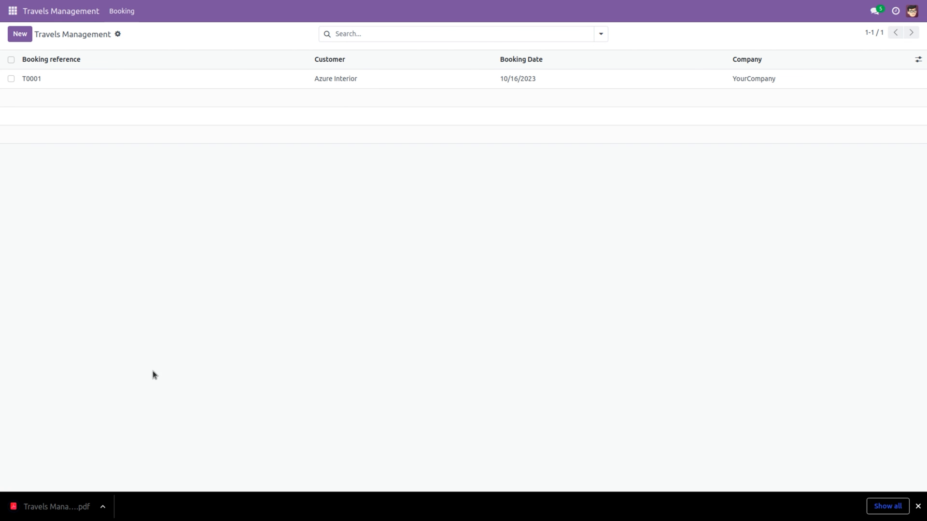
mouse_move(178, 368)
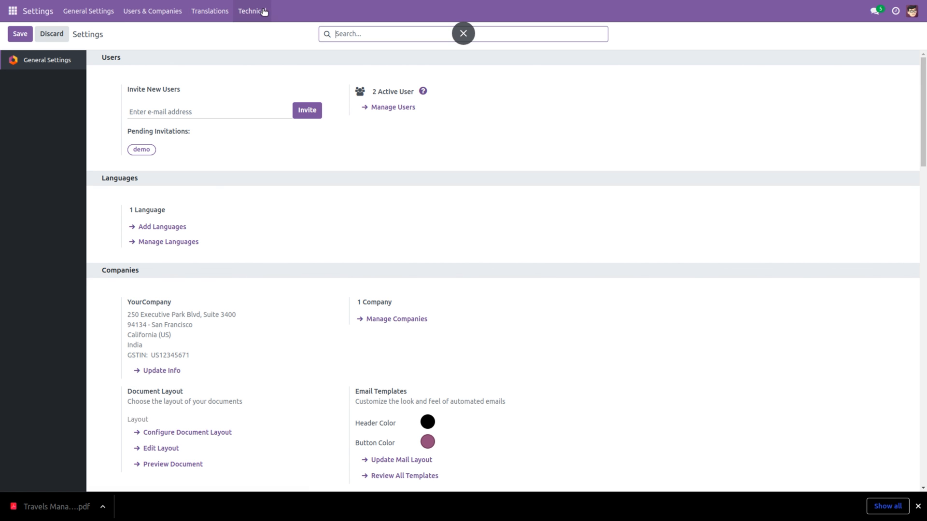
Step: Open the Travels Management Report action record under Technical > Actions > Reports
click(252, 11)
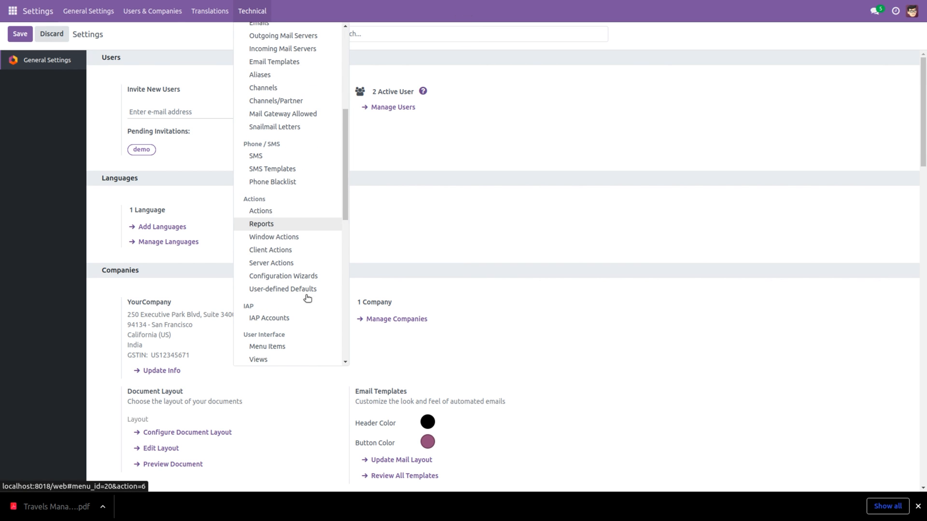
click(261, 224)
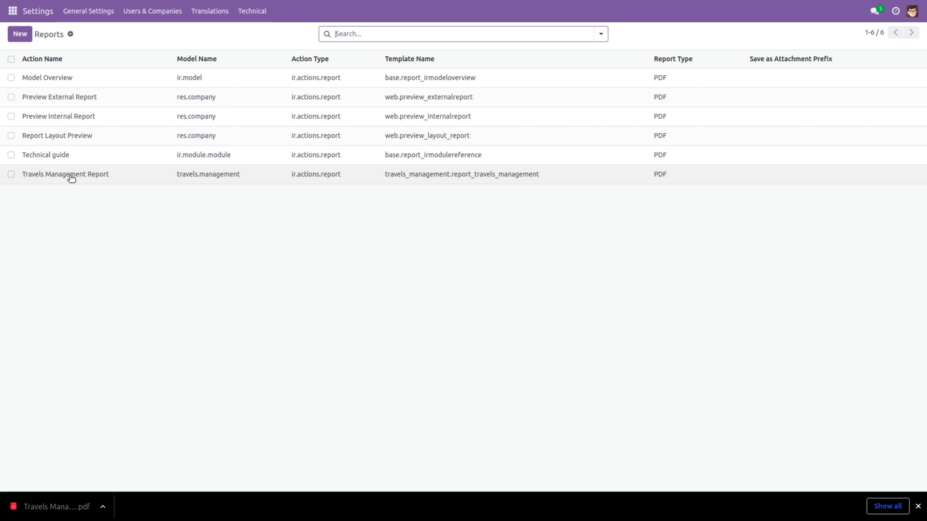
mouse_move(66, 174)
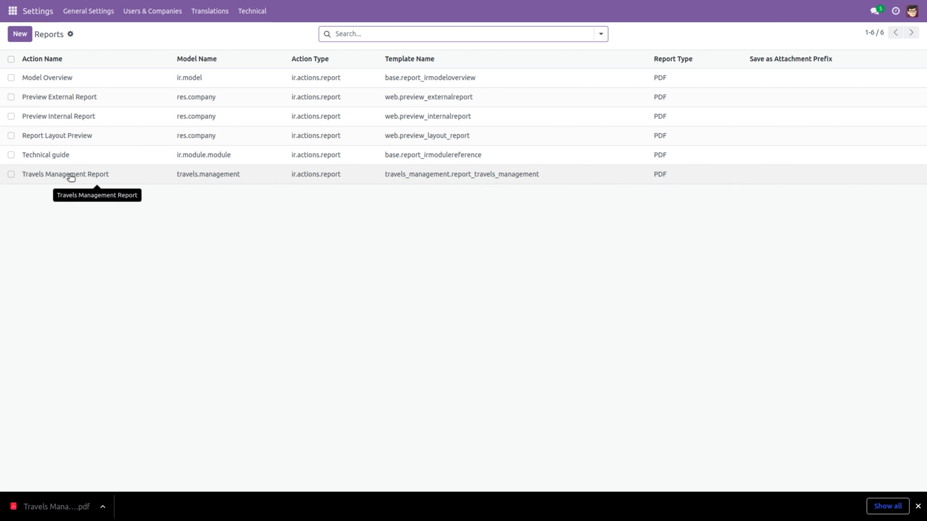
click(65, 174)
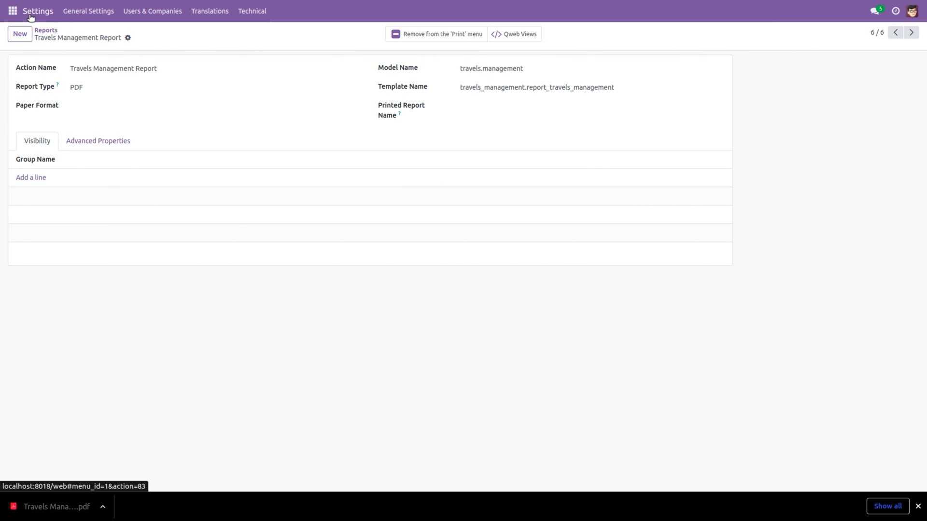